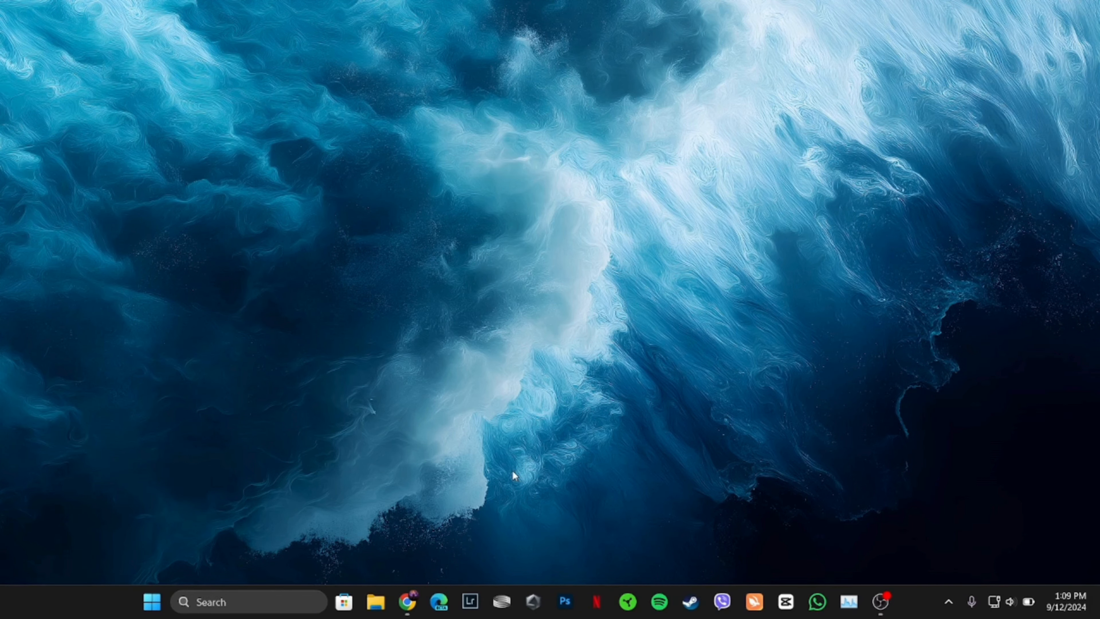
mouse_move(408, 603)
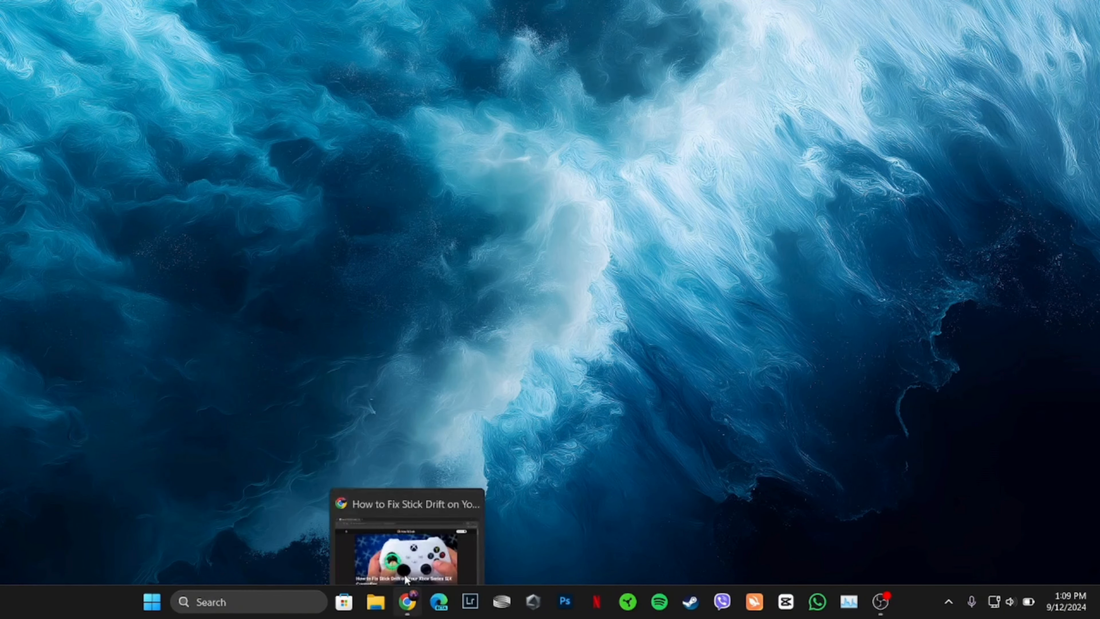
Bring up the stick drift article and read past Tools and Warranties to the Software Calibration heading
click(408, 539)
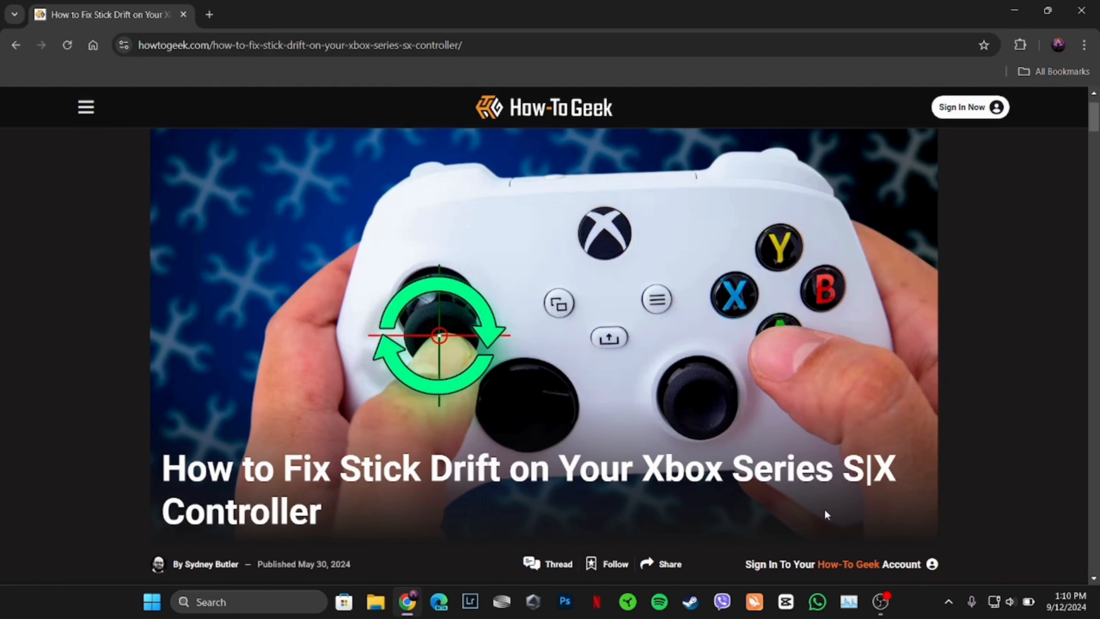
scroll(down, 3)
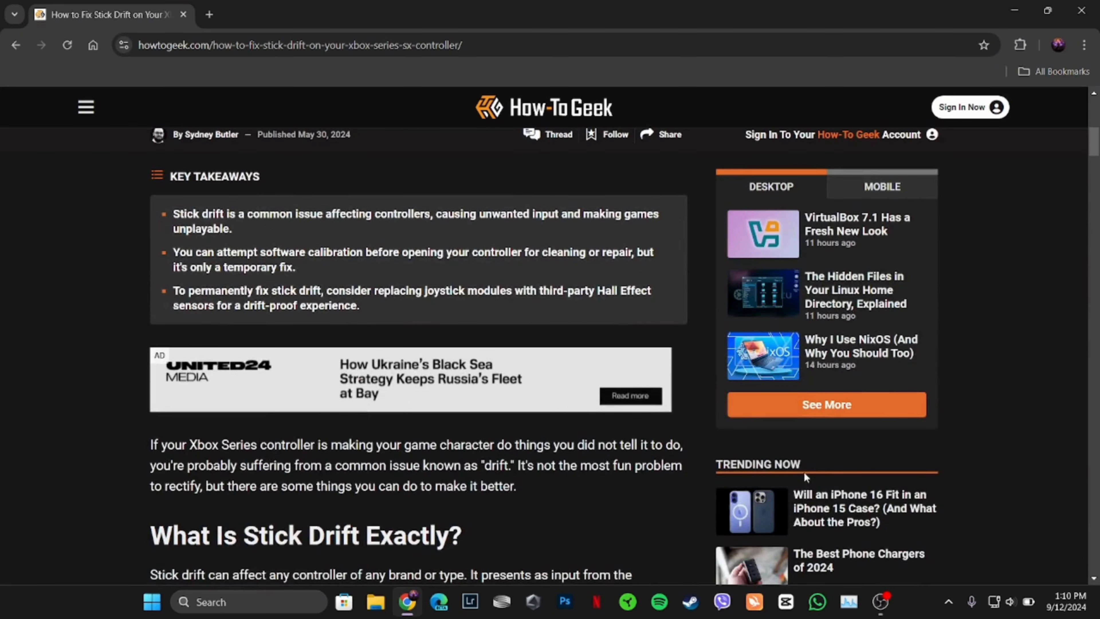
scroll(down, 3)
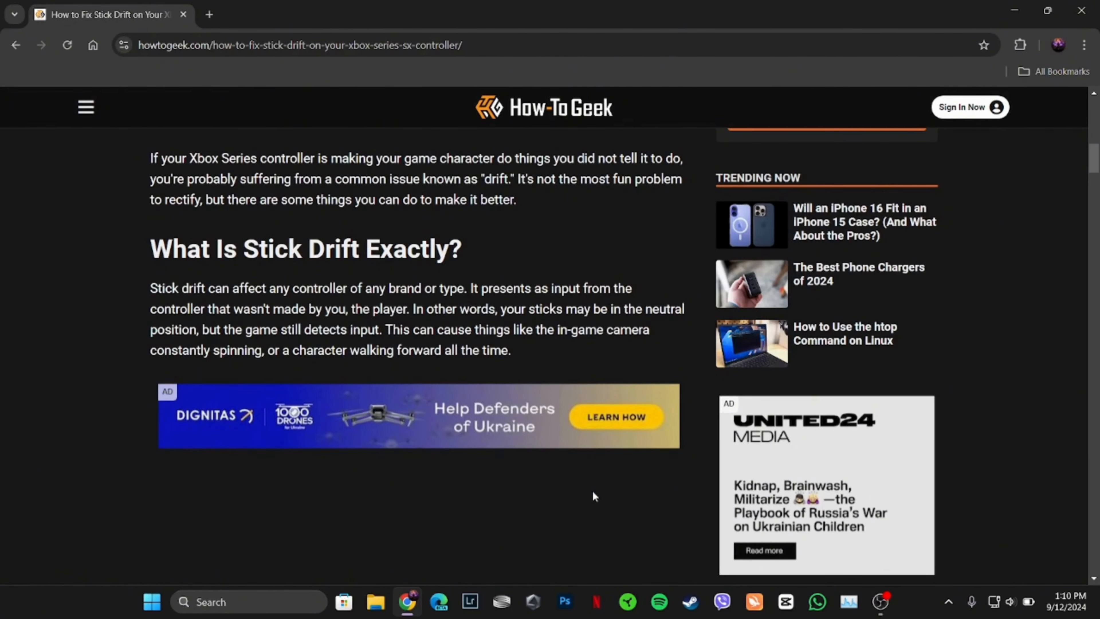
scroll(down, 3)
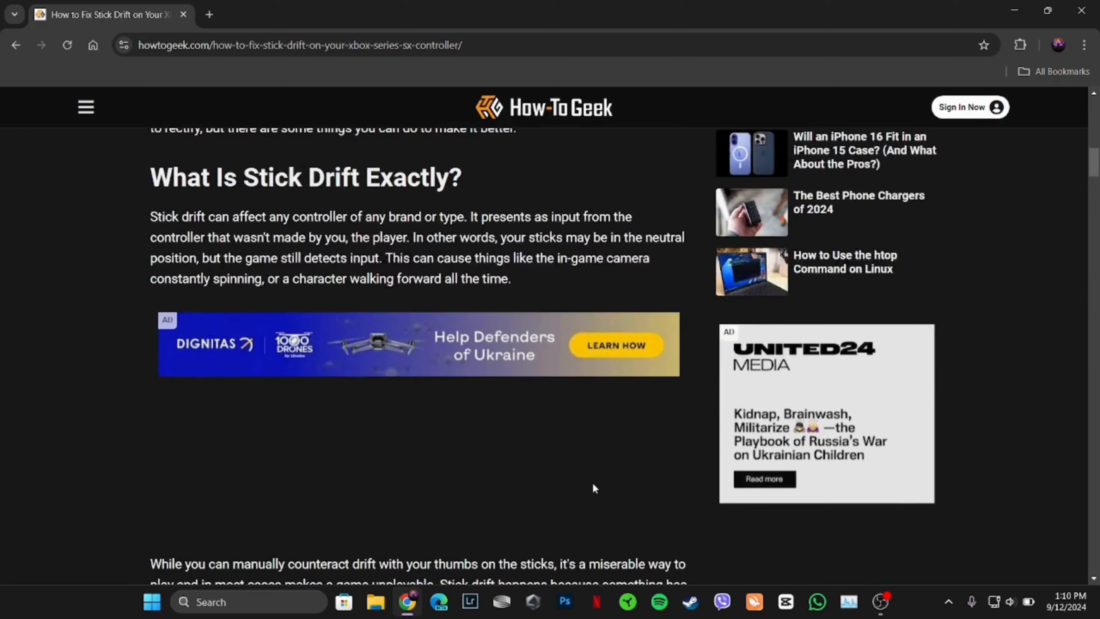
scroll(down, 3)
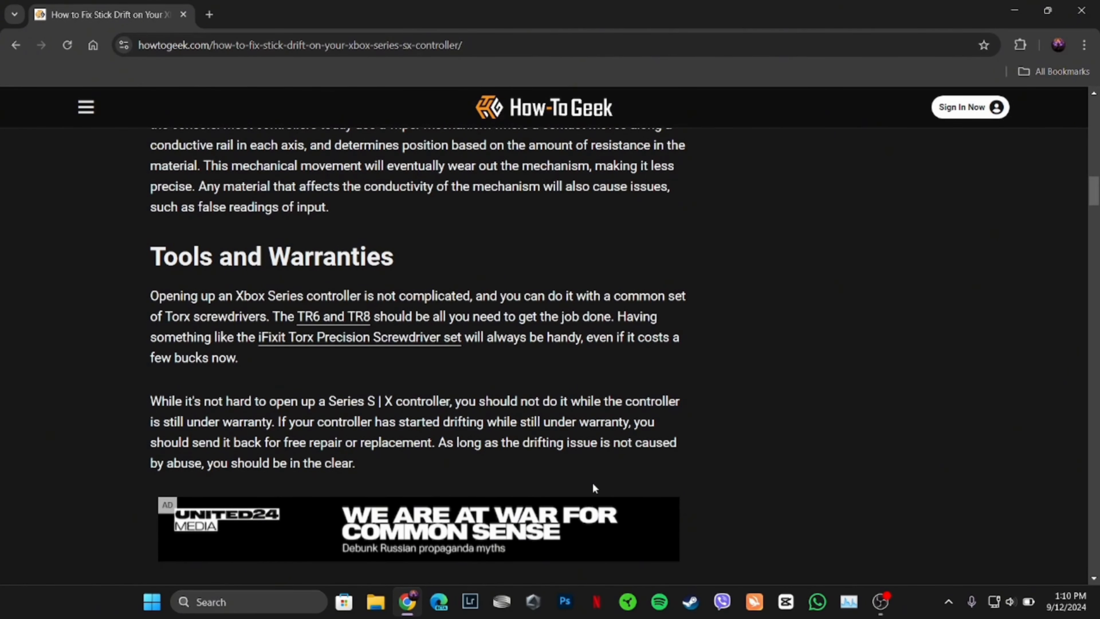
scroll(down, 3)
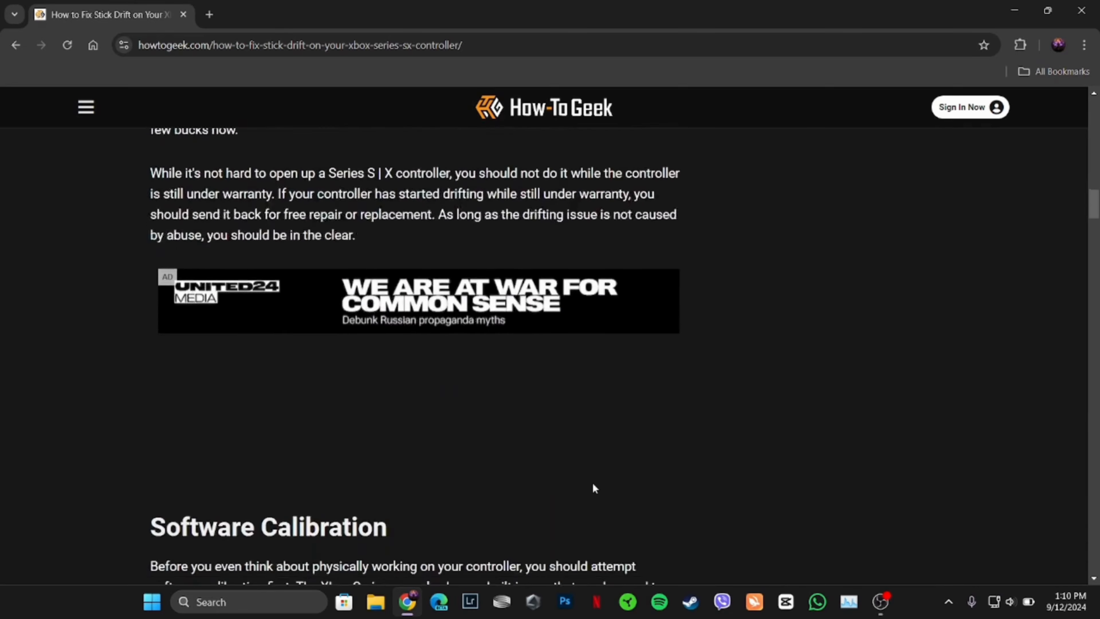
Scroll through the calibration steps until the Xbox Devices & connections screenshot is in view
scroll(down, 3)
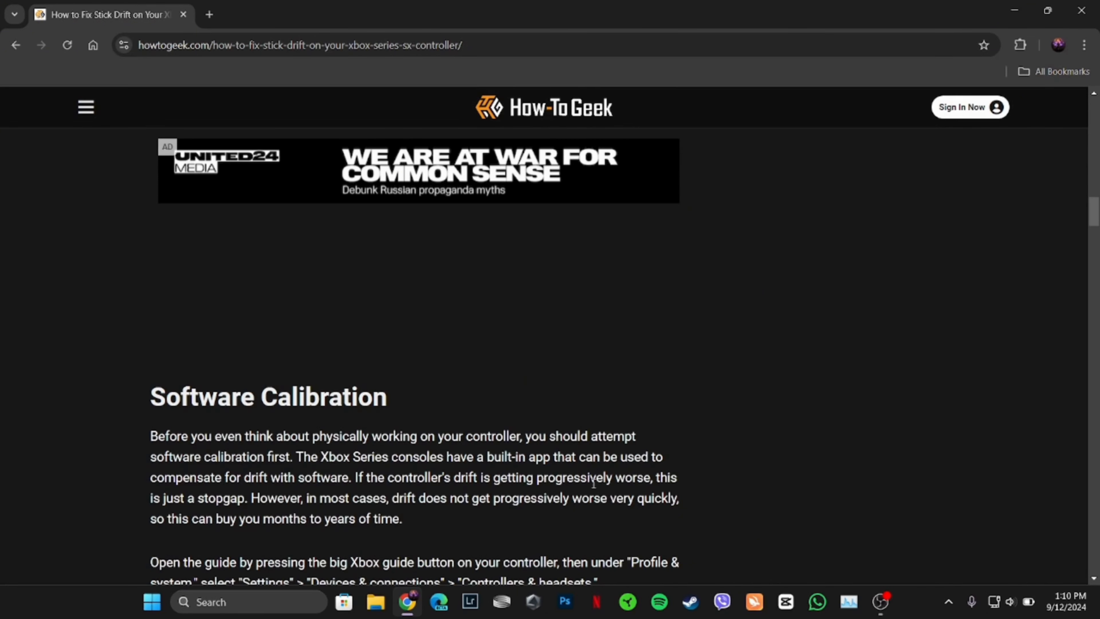
scroll(down, 3)
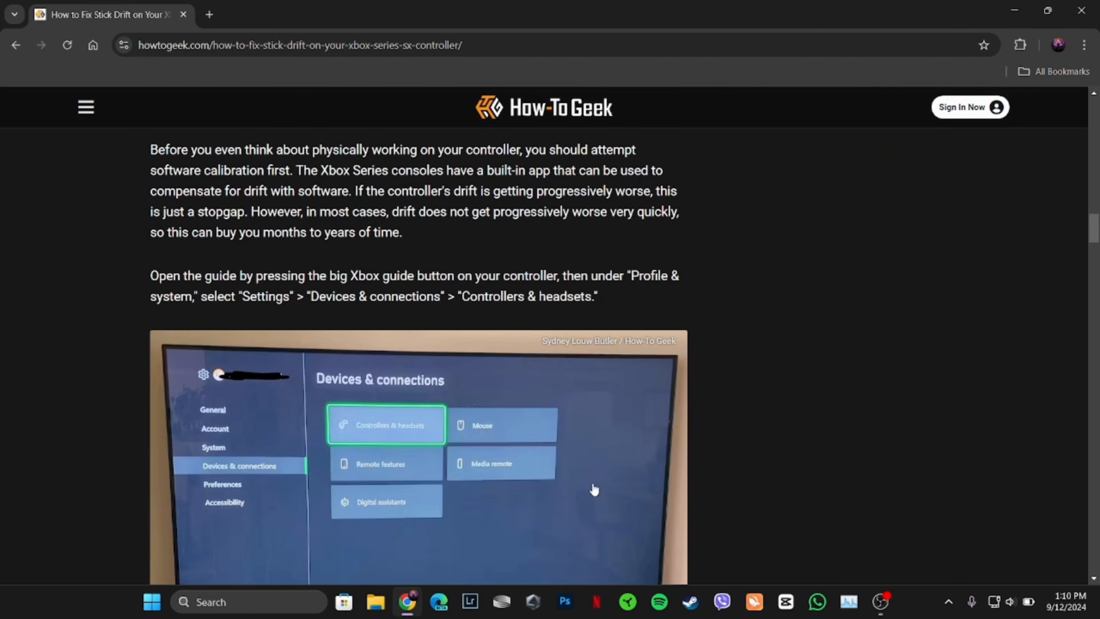
Scroll past the Xbox Accessories image to the Recalibration options step and Wireless Controller screenshot
scroll(down, 3)
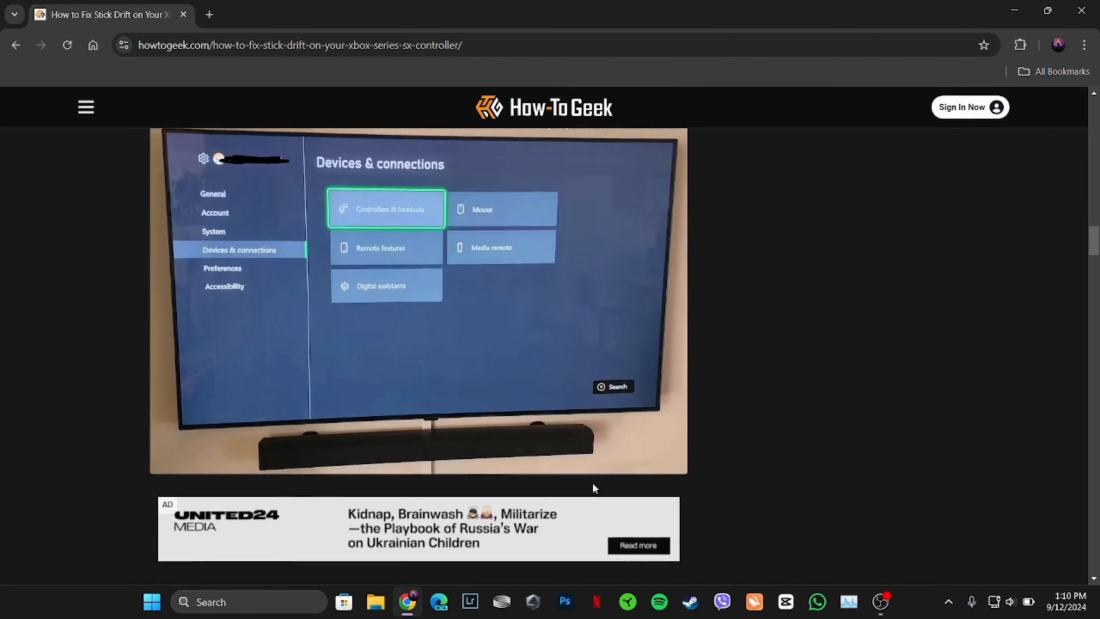
scroll(down, 3)
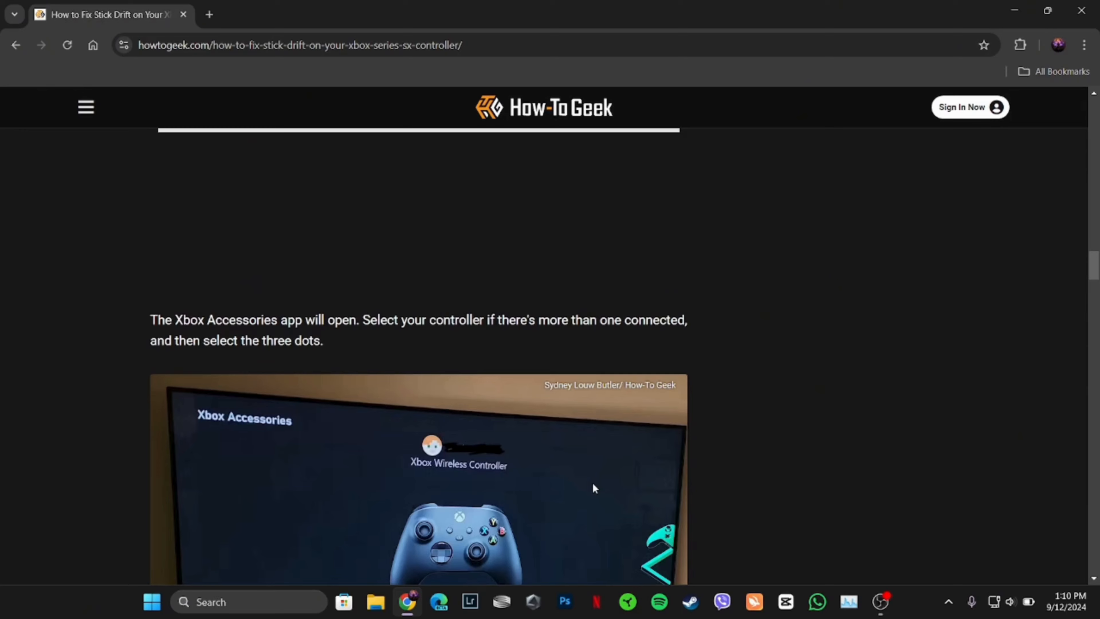
scroll(down, 3)
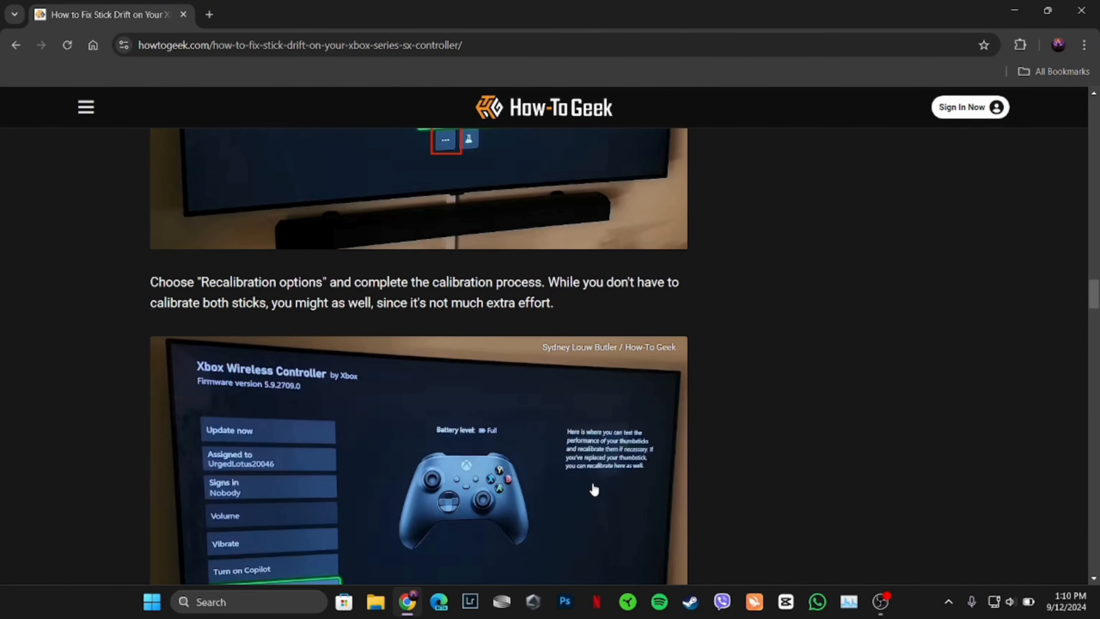
Scroll past Cleaning Without Disassembly to the Internal Cleaning and Thumb Stick Module Replacement heading
scroll(down, 3)
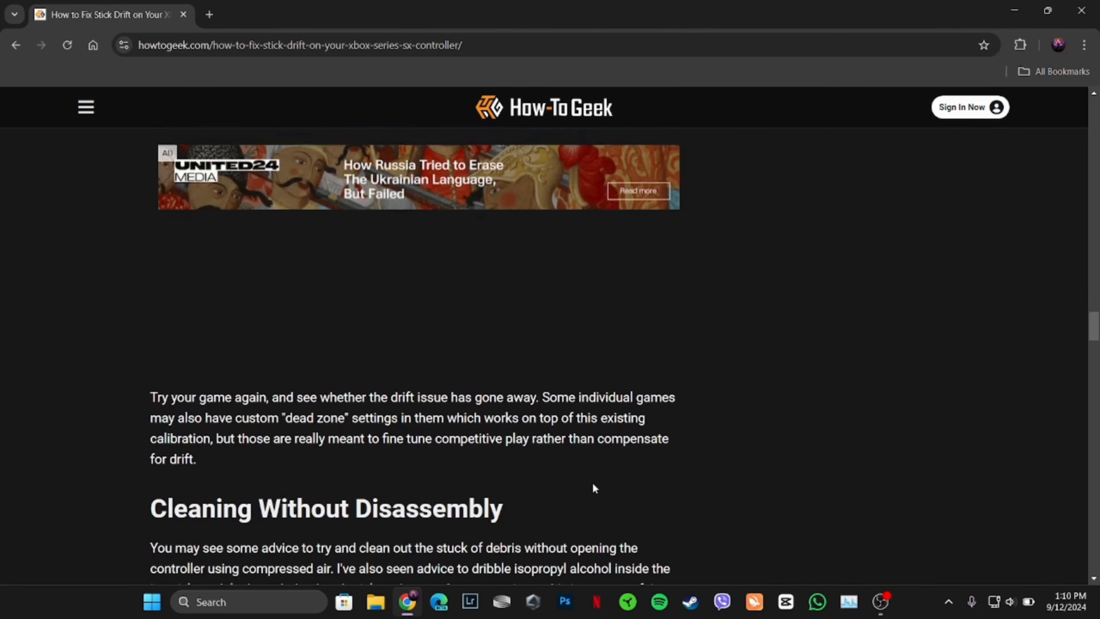
scroll(down, 3)
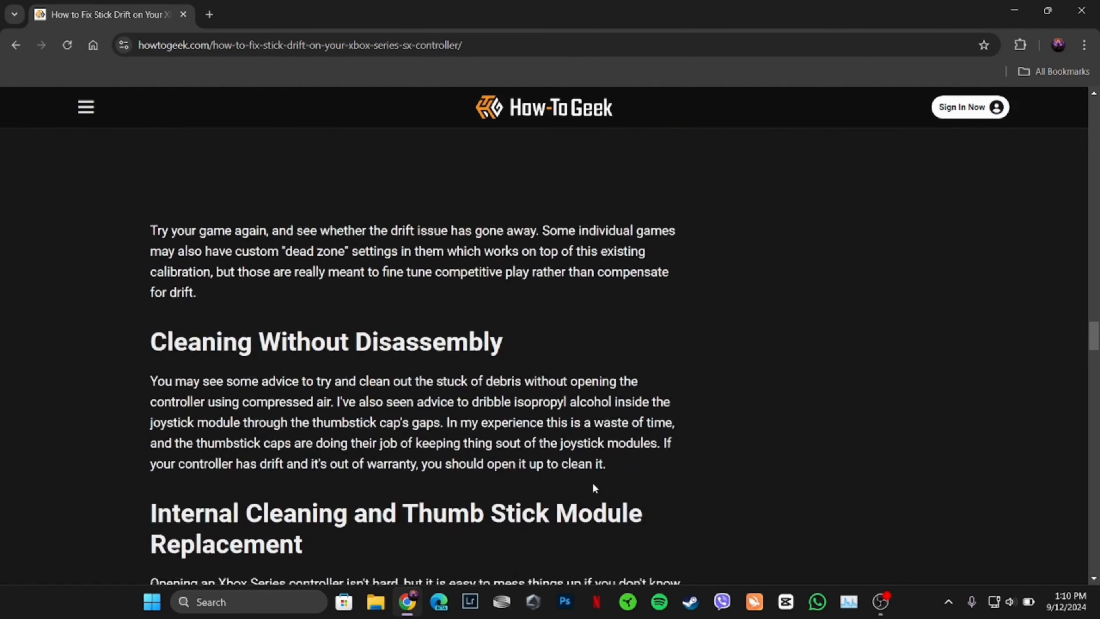
scroll(down, 3)
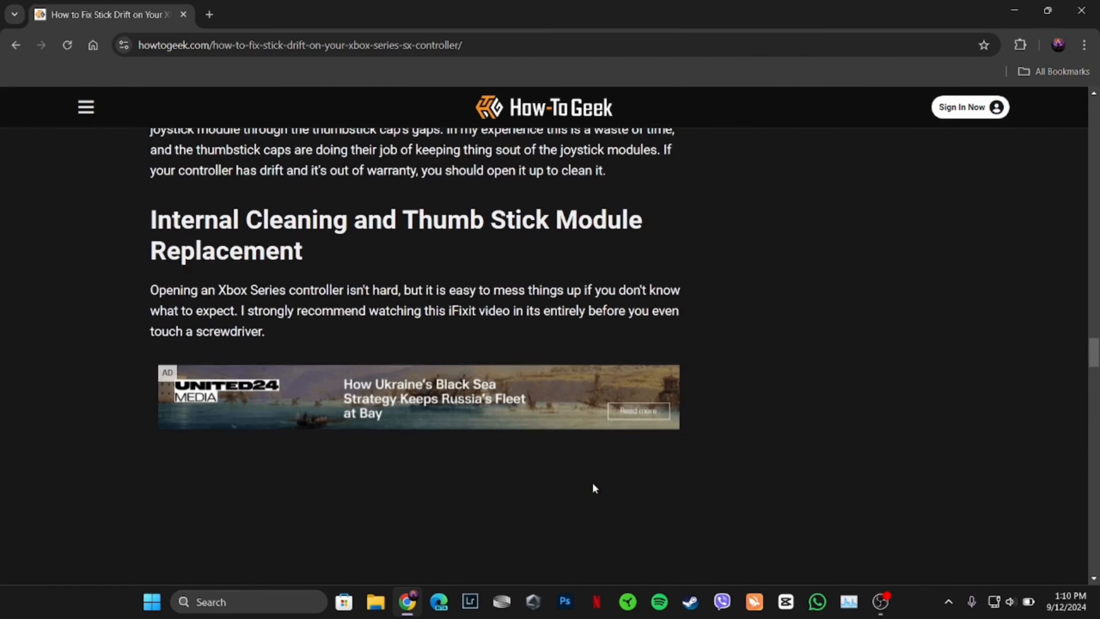
scroll(down, 3)
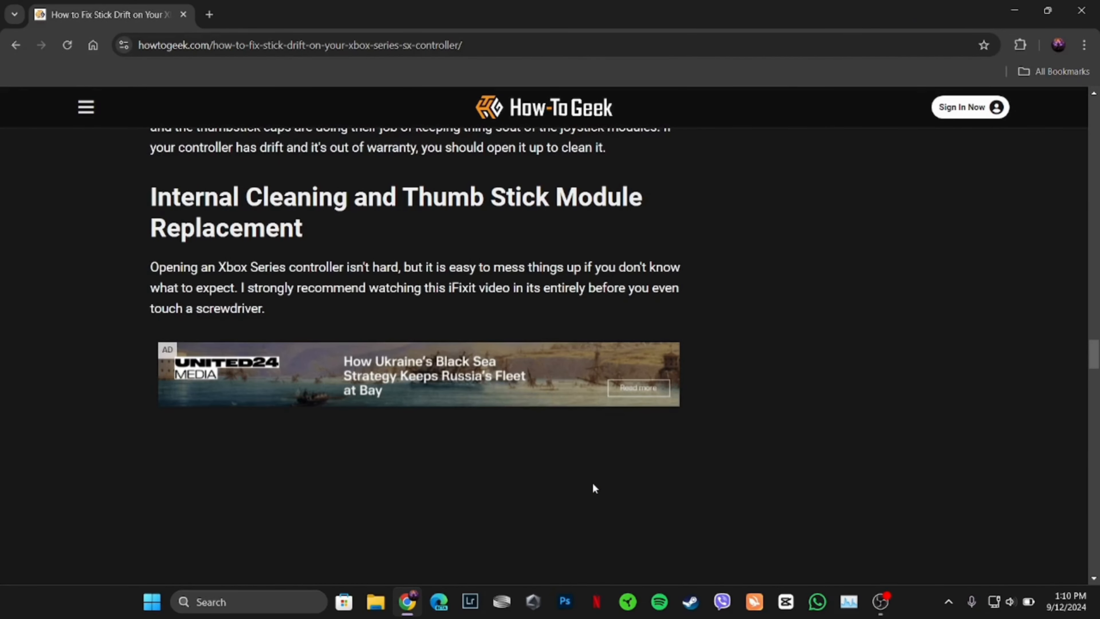